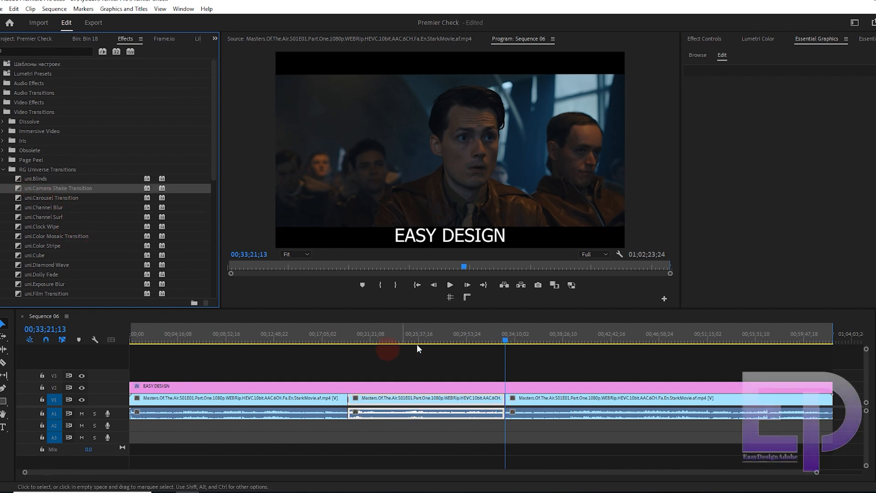
- Apply Lumetri Color to the first film clip and copy it onto the last clip
{"action": "left_click", "coordinate": [508, 338]}
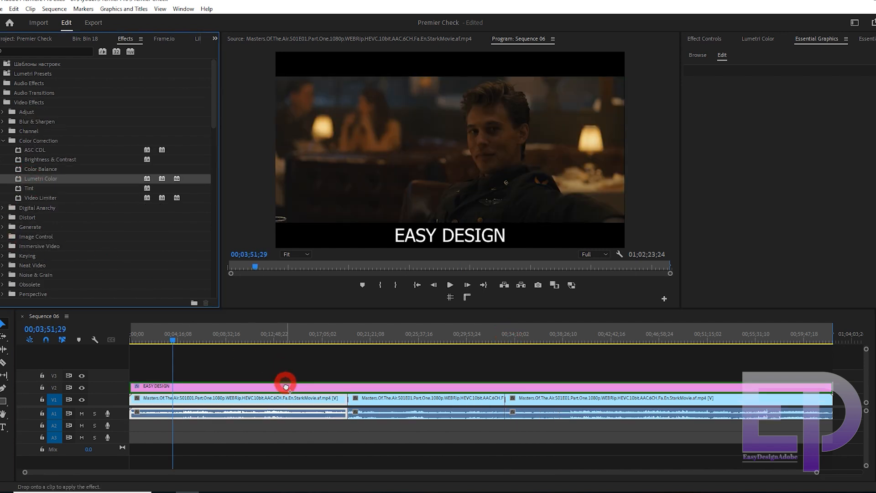
{"action": "left_click", "coordinate": [287, 399]}
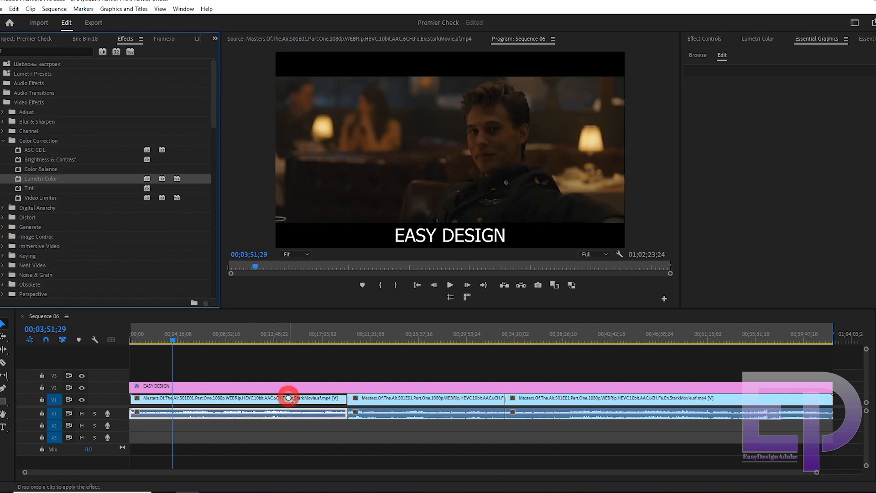
{"action": "right_click", "coordinate": [719, 208]}
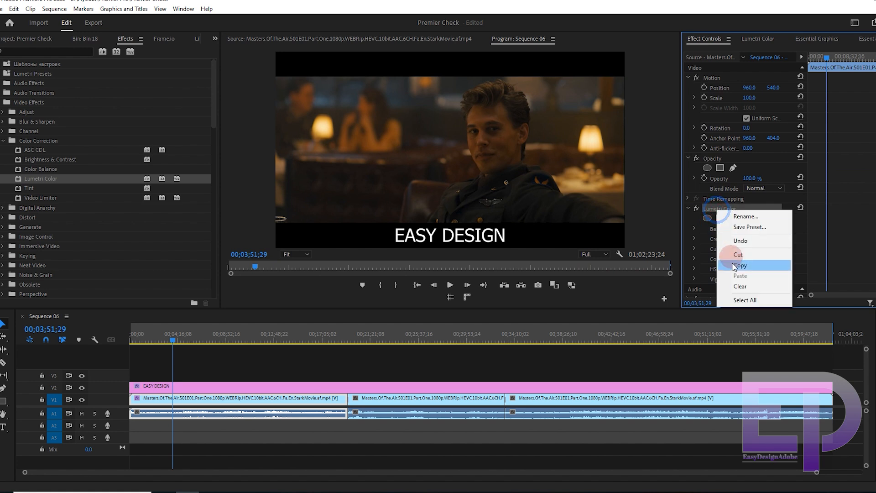
{"action": "left_click", "coordinate": [401, 333]}
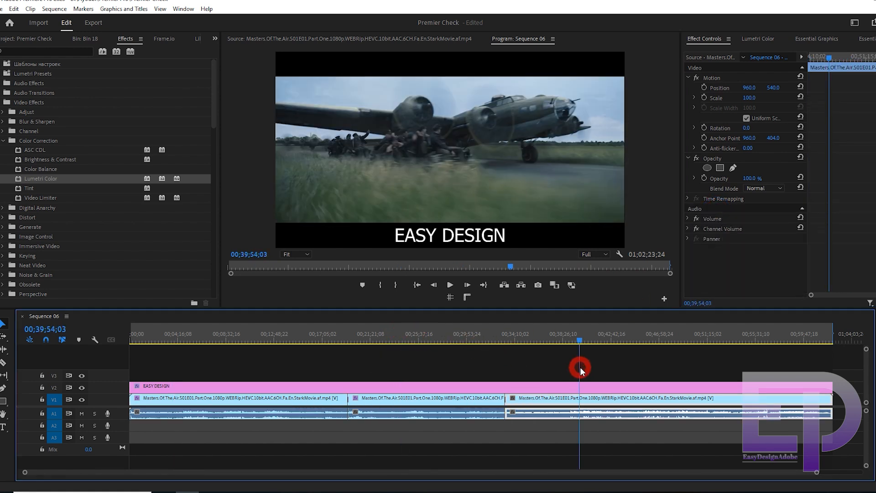
{"action": "left_click", "coordinate": [308, 325]}
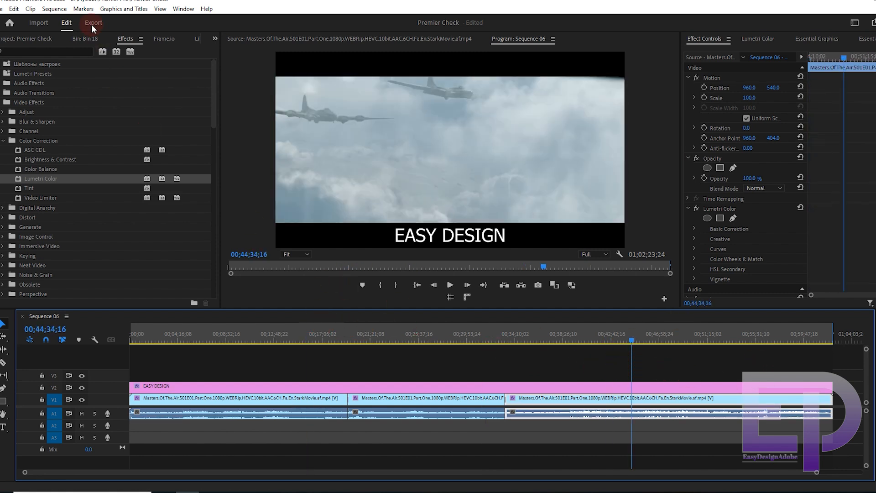
{"action": "left_click", "coordinate": [93, 22]}
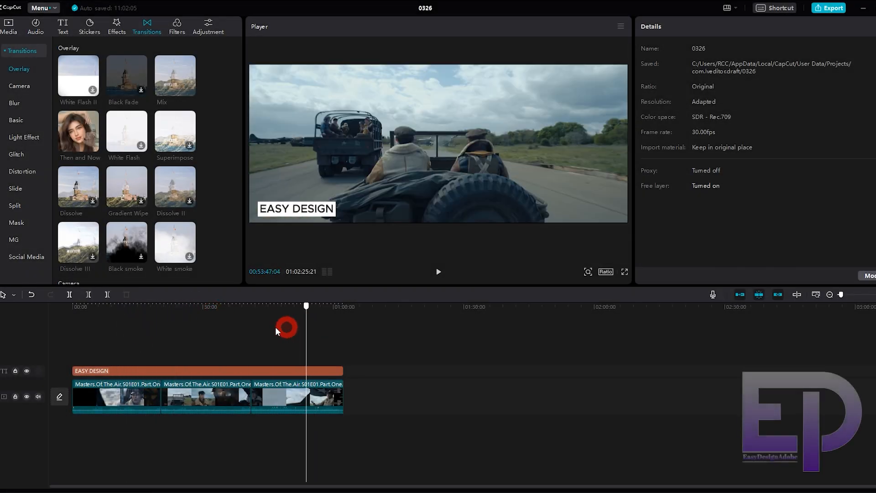
- Bring up CapCut's Export dialog showing CAPCUT, 1080P, H.264, mp4, 30fps
{"action": "left_click", "coordinate": [116, 307]}
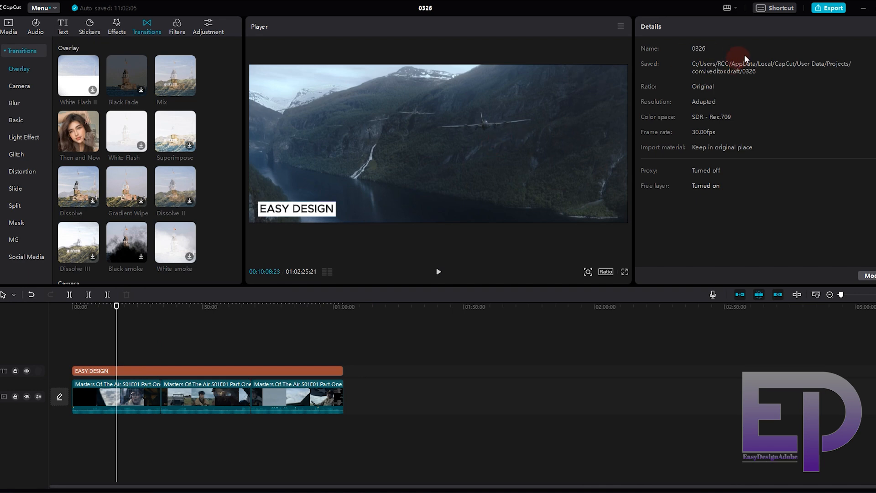
{"action": "left_click", "coordinate": [828, 8]}
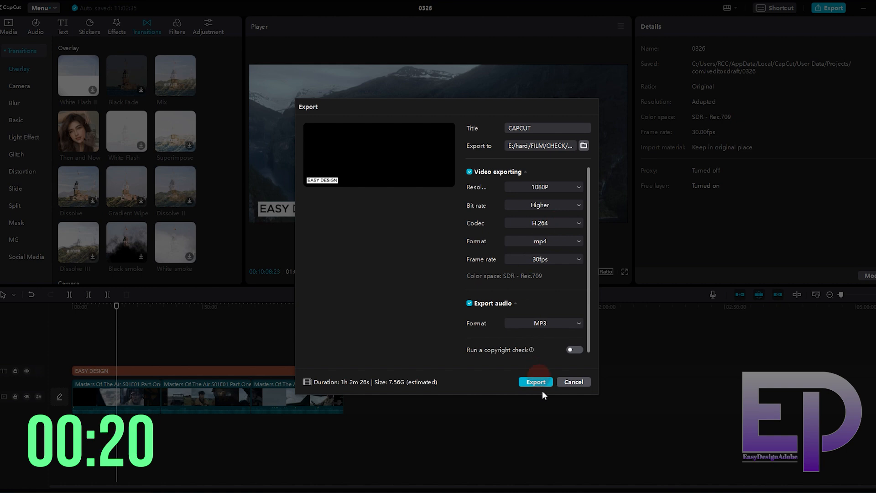
- Export the CAPCUT 1080P H.264 mp4 and let rendering finish
{"action": "left_click", "coordinate": [534, 381]}
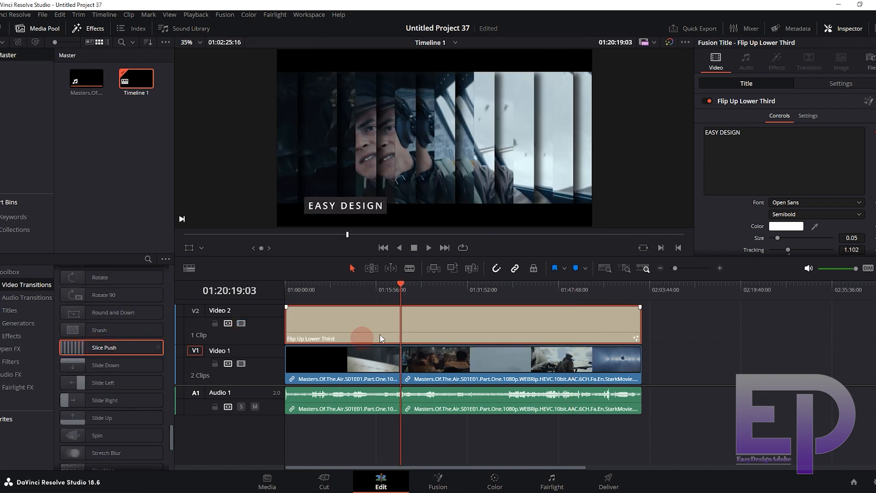
{"action": "left_click_drag", "start_coordinate": [402, 290], "coordinate": [405, 291]}
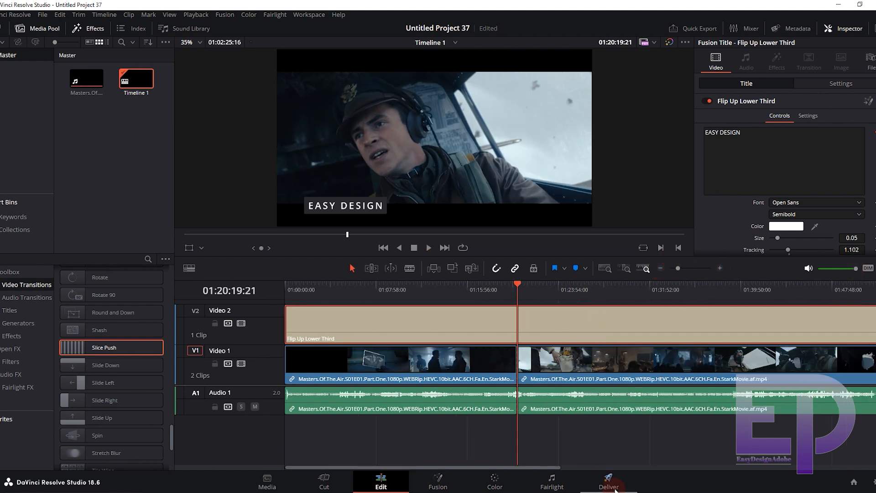
- On the Deliver page set MP4 format, queue the DAVINCI job to E:\hard\FILM\CHECK and render it
{"action": "left_click", "coordinate": [607, 482]}
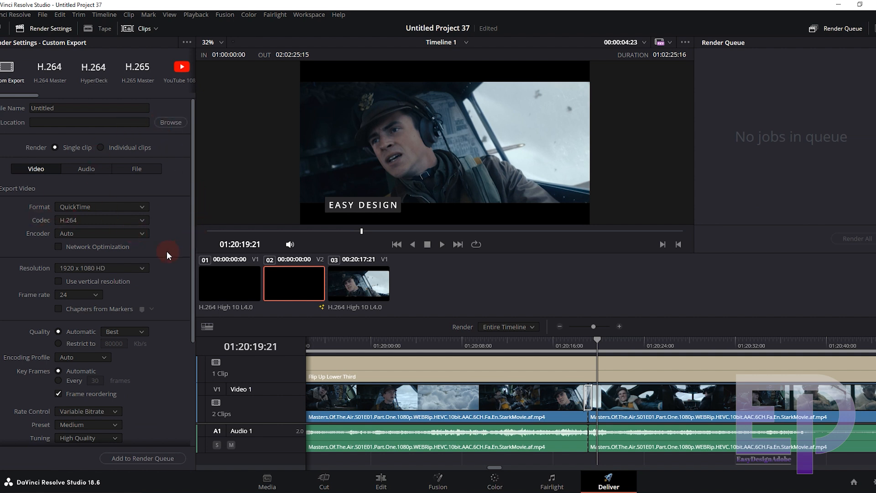
{"action": "left_click", "coordinate": [101, 208]}
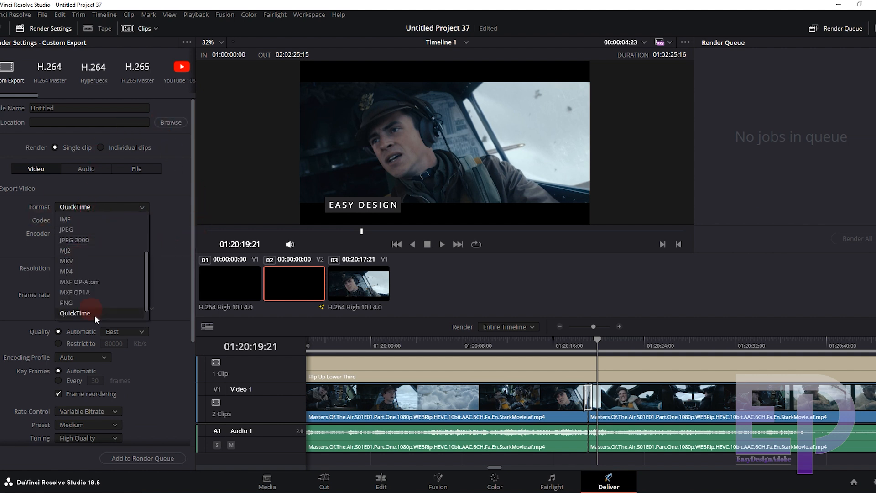
{"action": "left_click", "coordinate": [67, 271]}
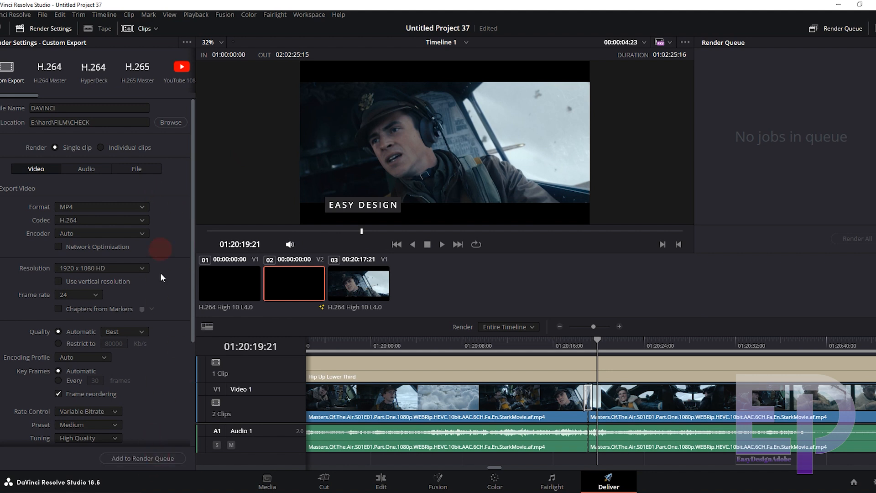
{"action": "left_click", "coordinate": [142, 458]}
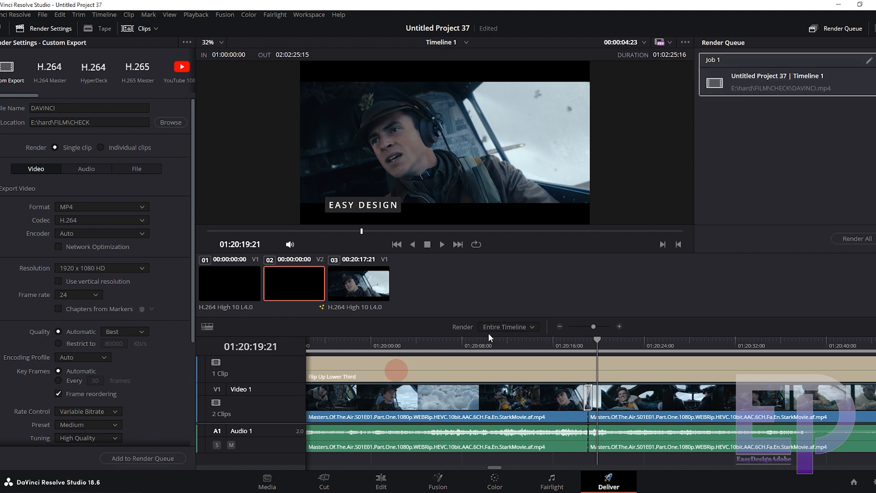
{"action": "left_click", "coordinate": [858, 238]}
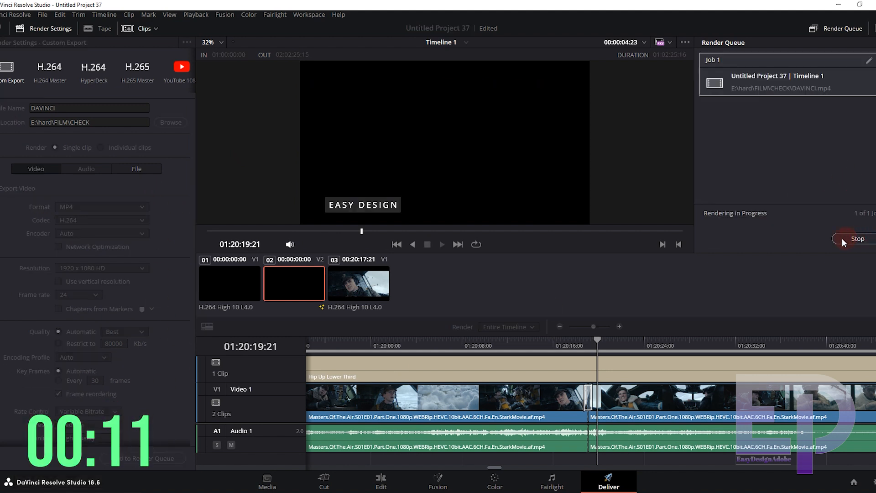